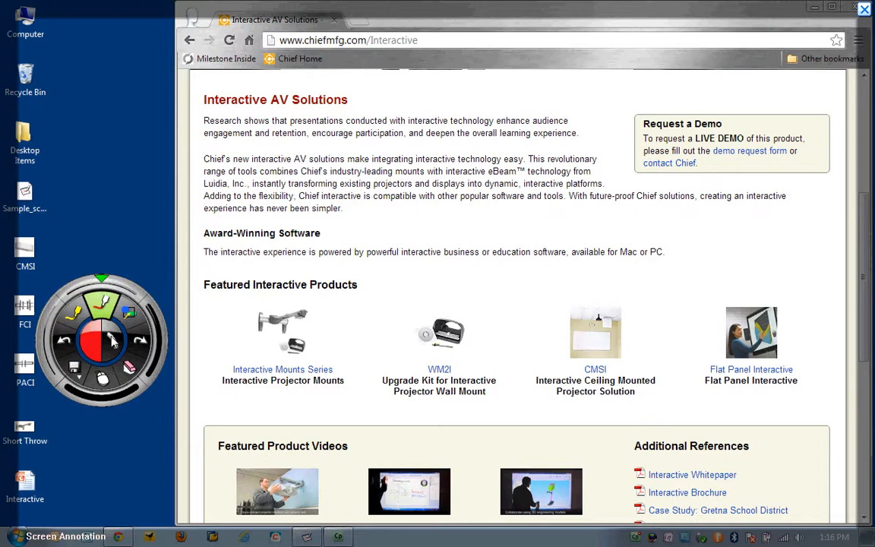
mouse_move(42, 340)
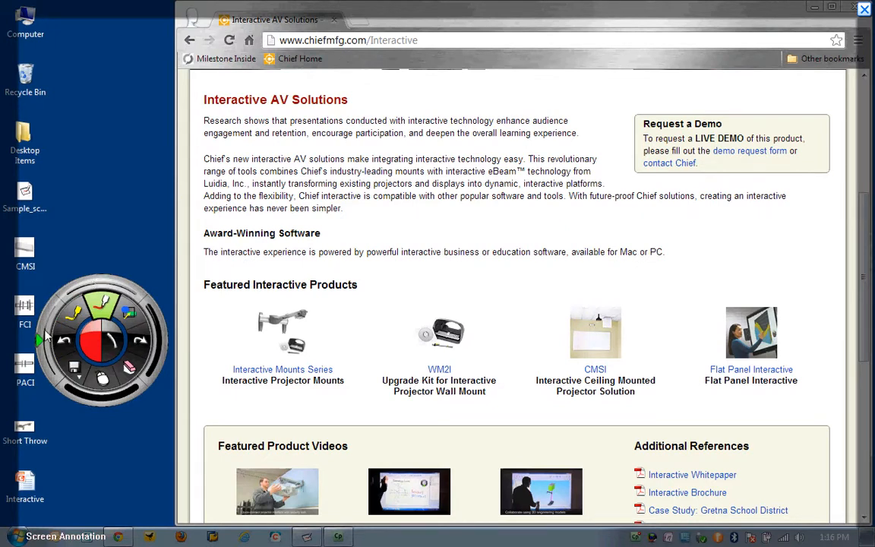